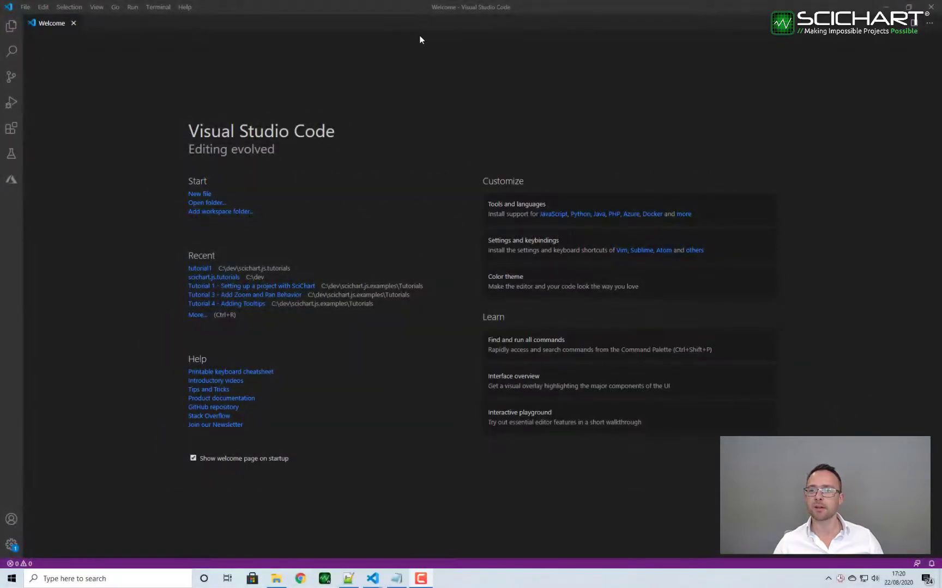
Step: Open C:\dev\scichart.js.tutorials\tutorial1 as the working folder
click(25, 6)
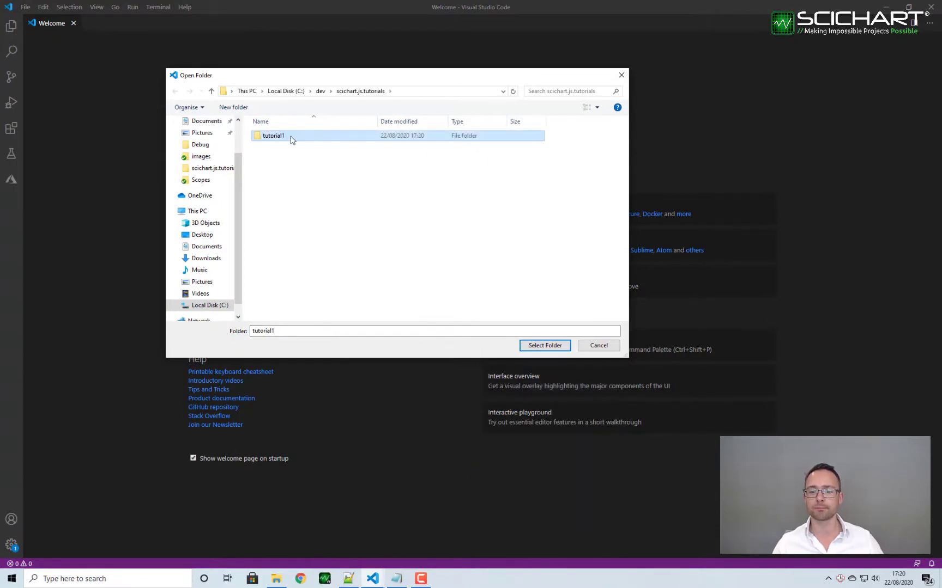
click(543, 346)
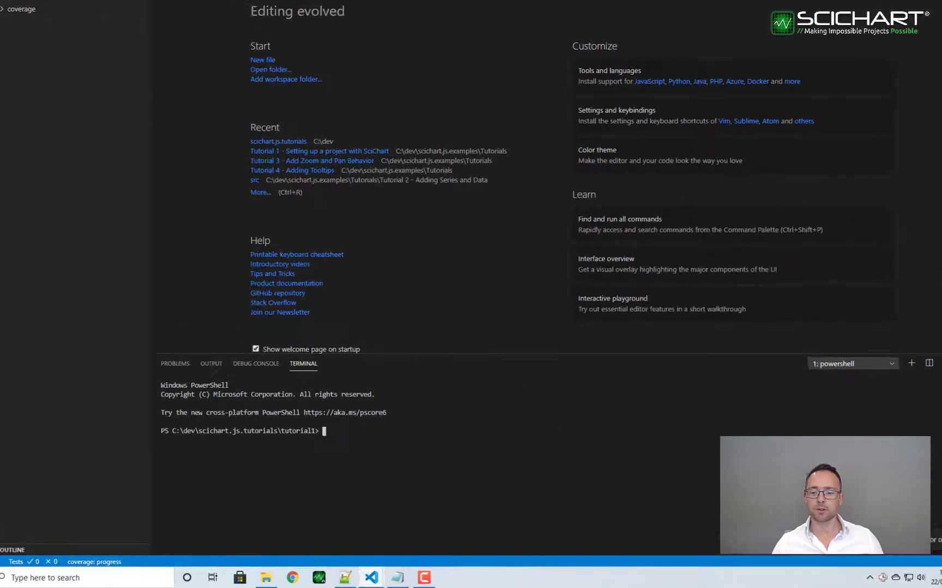
Step: Run npm init with defaults, then npm install scichart in the terminal
text(npm init)
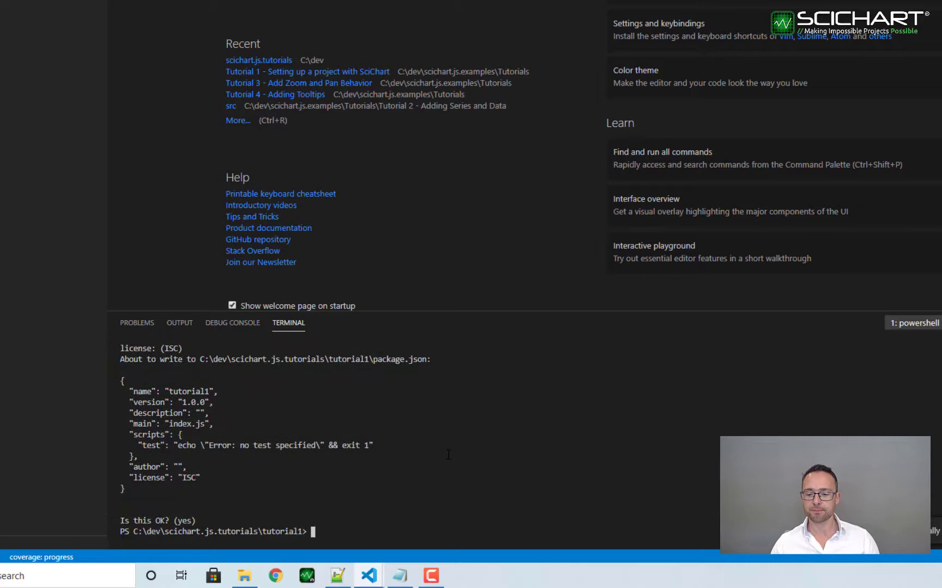
text(npm install)
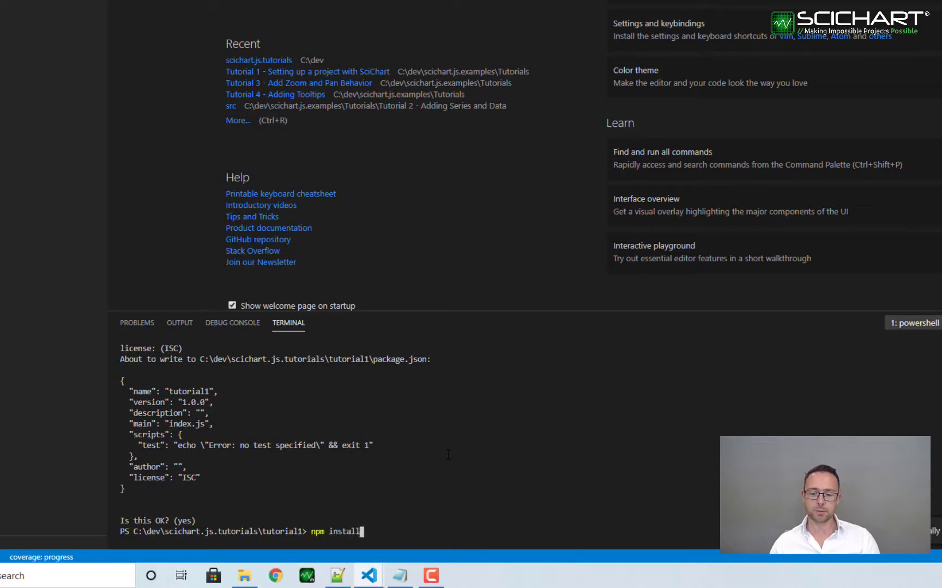
text(scichart)
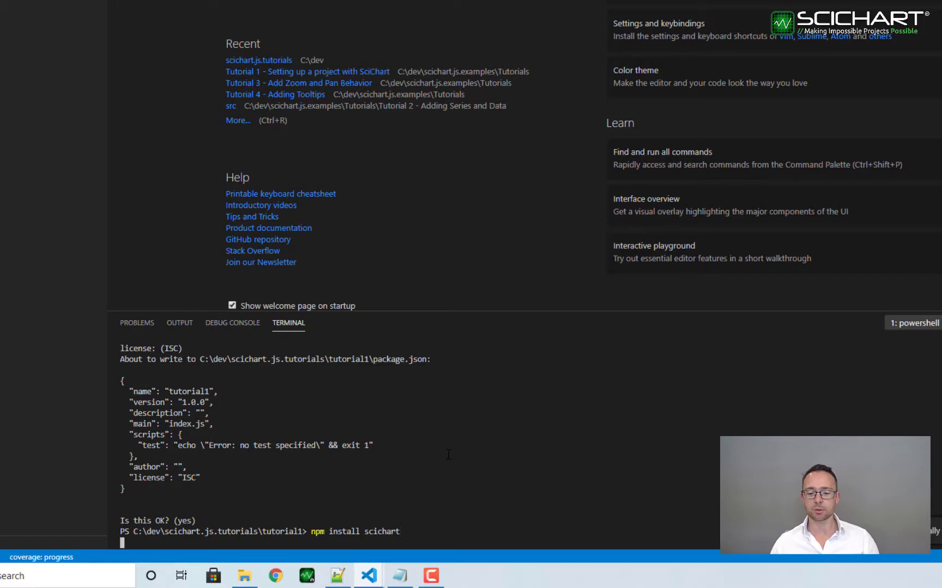
click(58, 69)
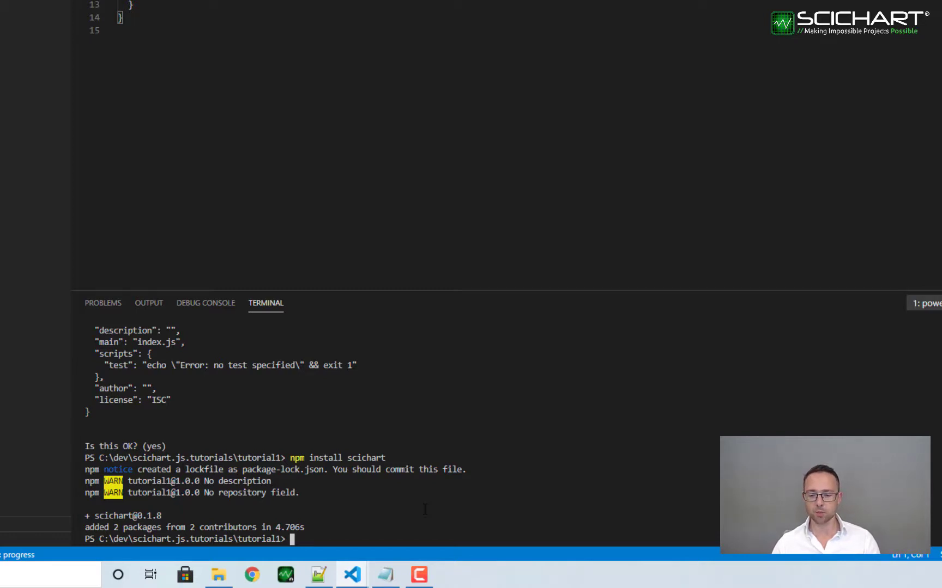
Step: Install webpack, webpack-cli, webpack-dev-server and copy-webpack-plugin with npm install --save-dev
text(npm install)
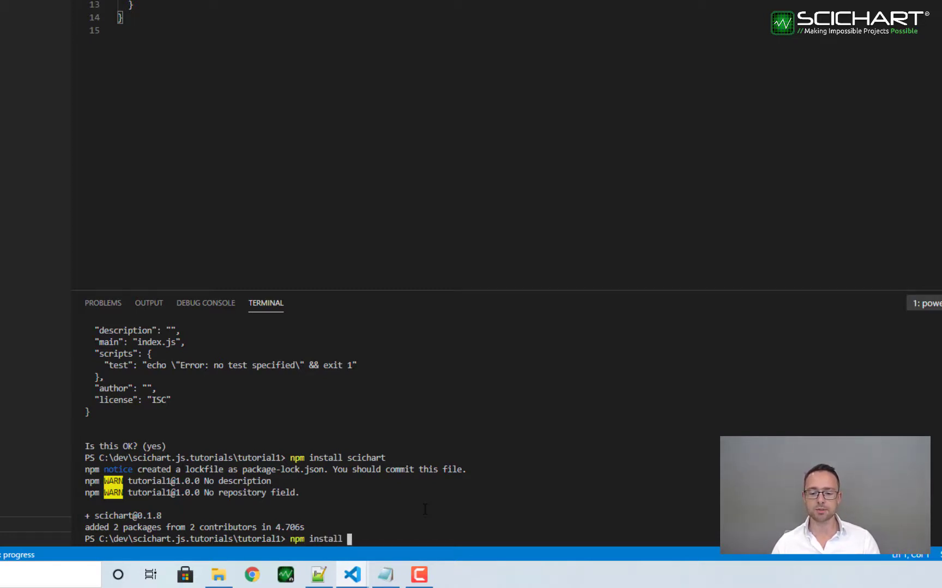
text(--save-dev)
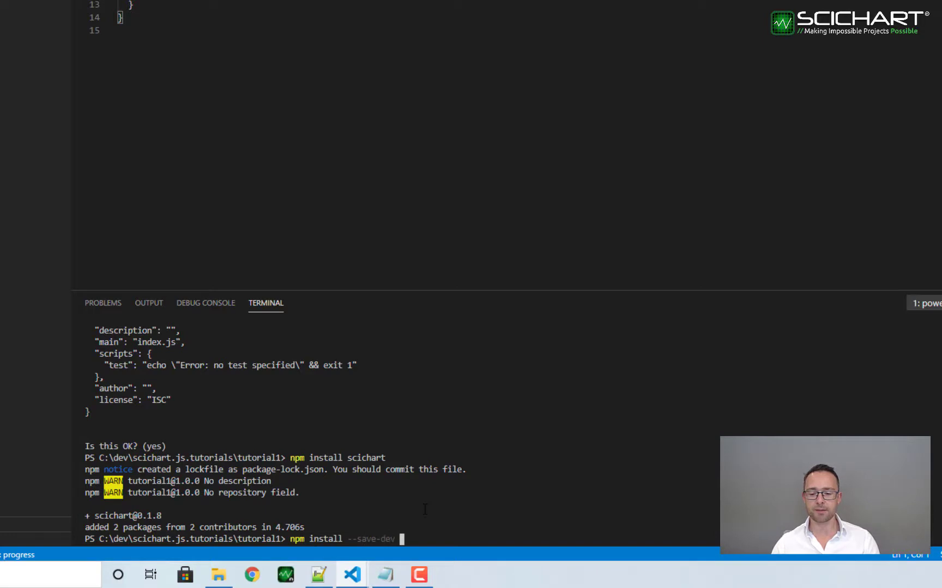
text(webpack)
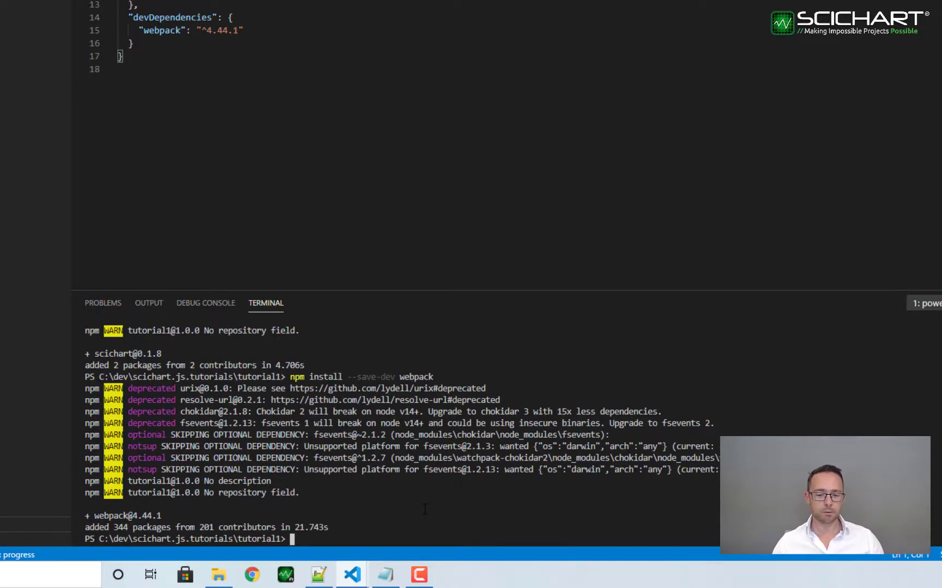
text(npm install --save-dev webpack-dev-server)
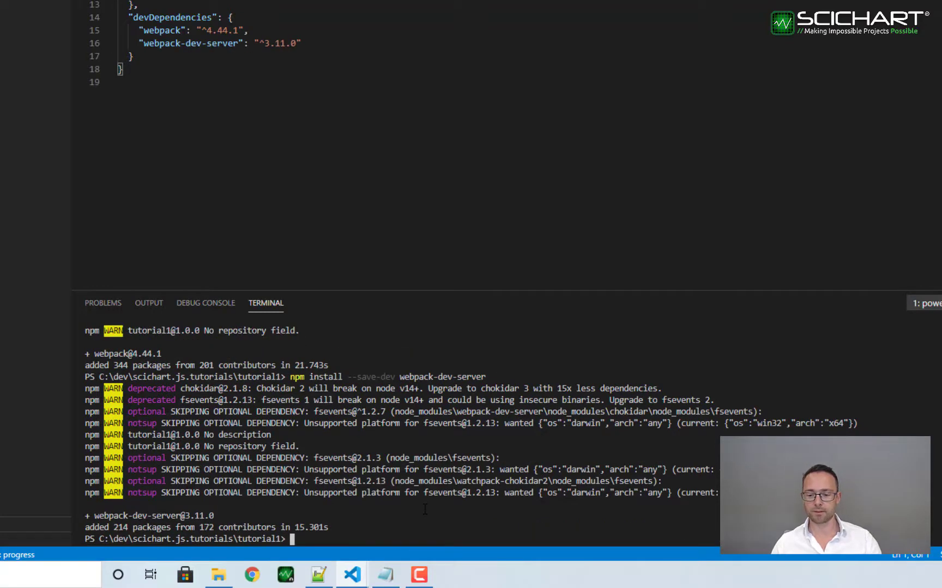
text(npm install --save-dev webpack-de)
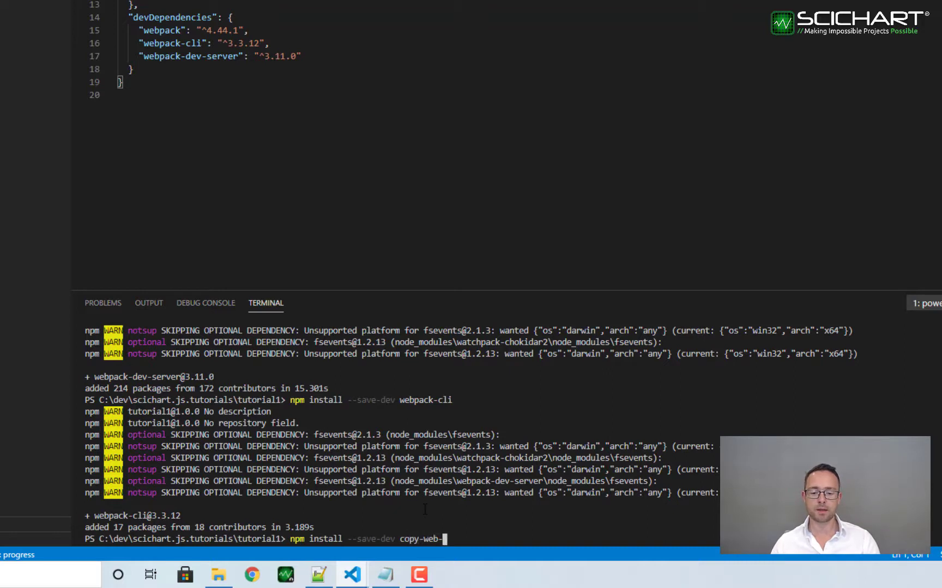
text(pack-plugin)
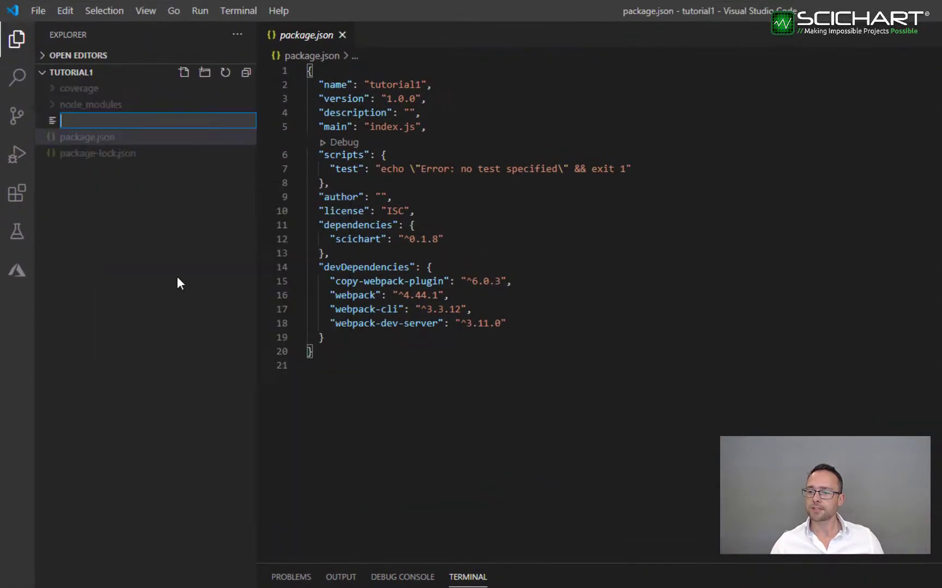
Step: Create webpack.config.js bundling src/index.js to build/bundle.js with wasm copy plugins, and save it
text(web)
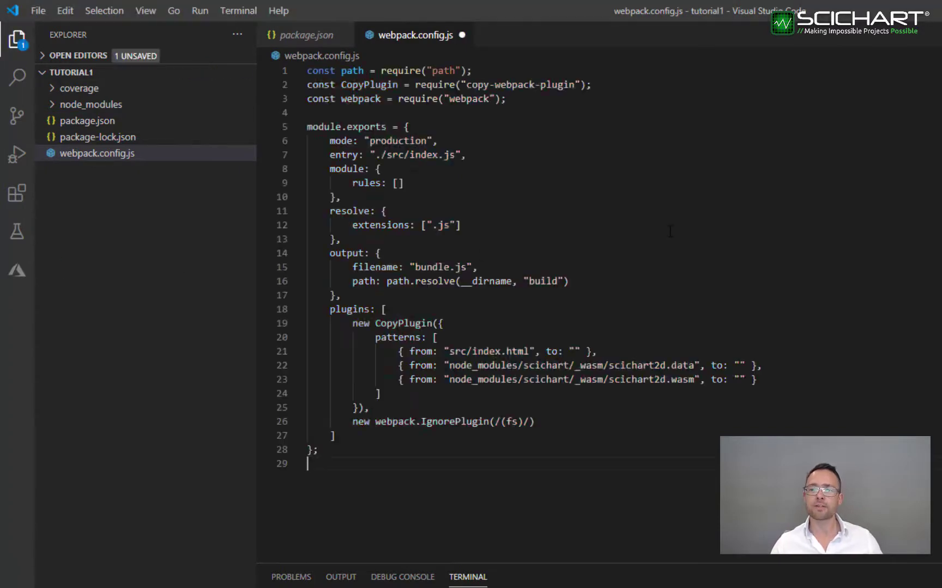
click(17, 40)
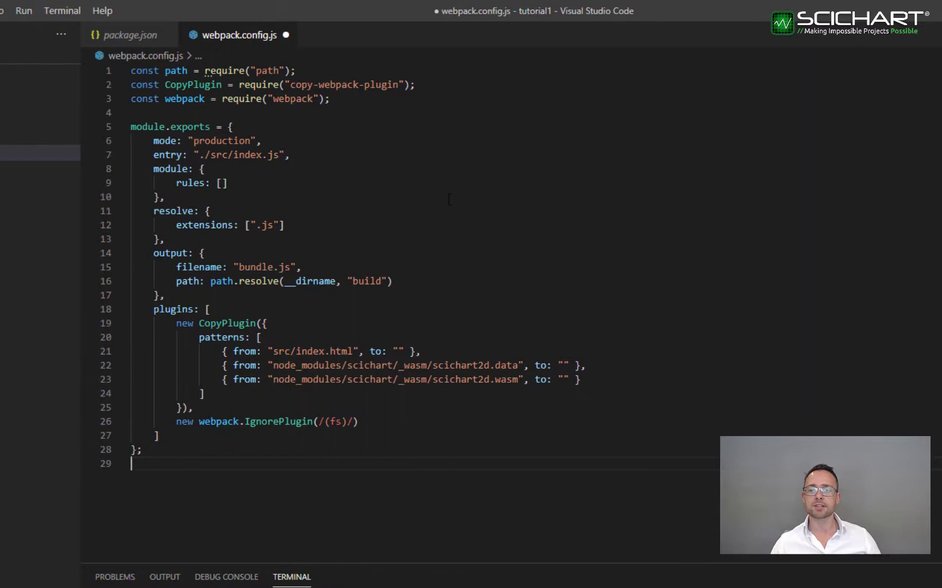
key(ctrl+s)
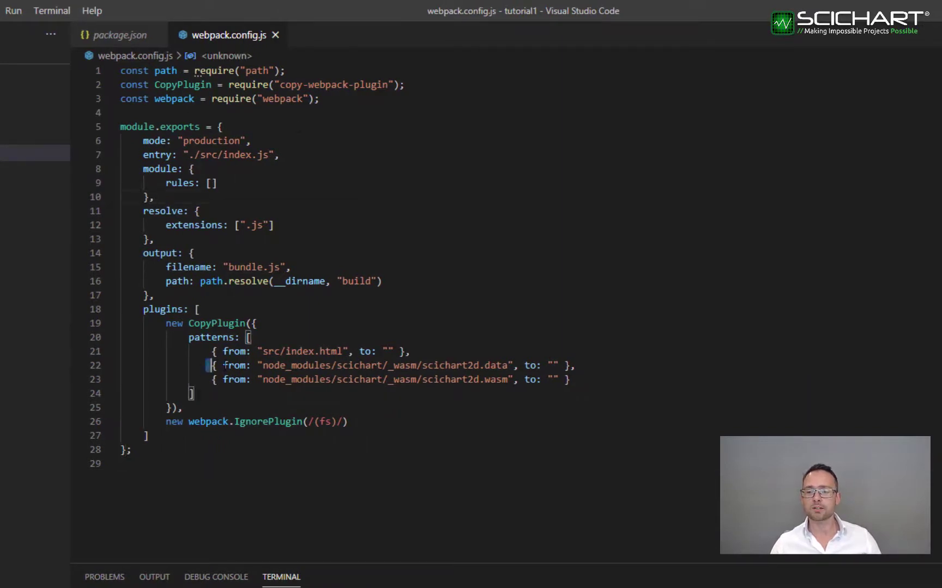
drag(212, 365, 570, 379)
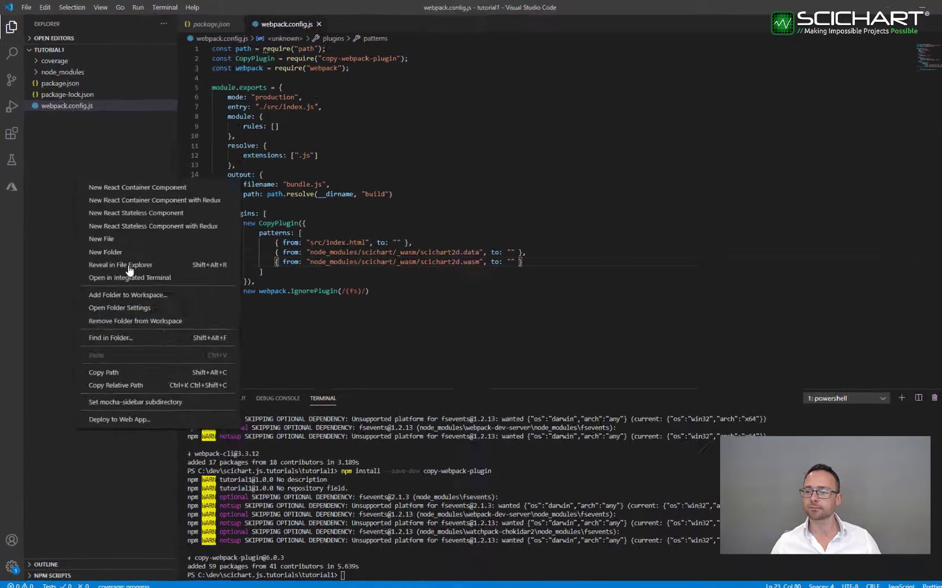
Step: Add a src folder containing empty index.html and index.js files
click(105, 251)
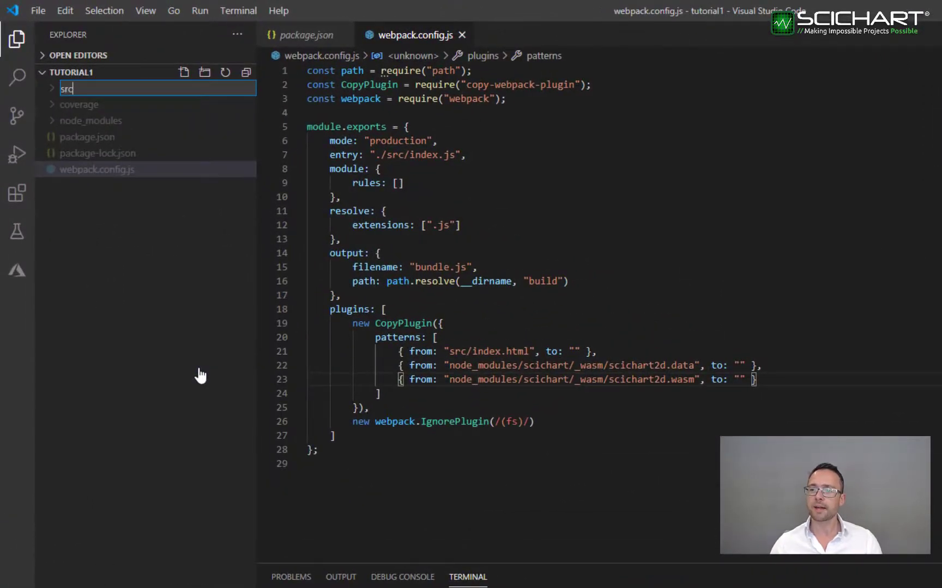
right_click(64, 121)
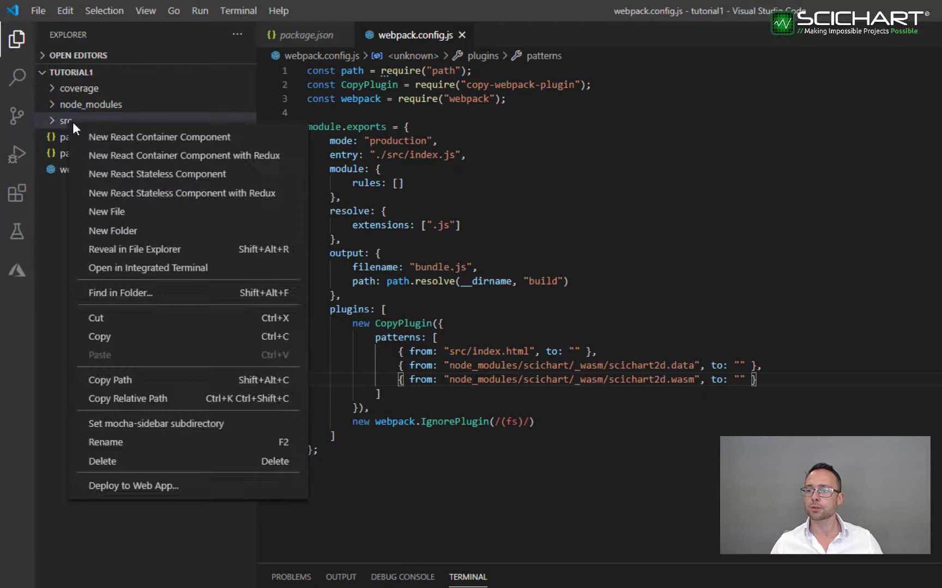
click(106, 212)
text(index.js)
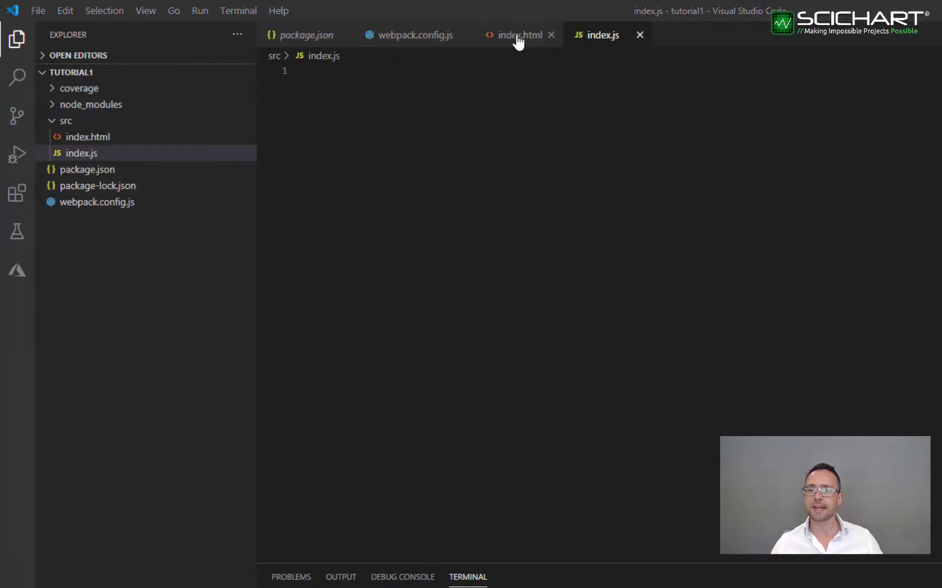
Step: Paste the SciChart.js Tutorial 1 page with bundle.js and an 800×600 scichart-root div into index.html and save
click(516, 34)
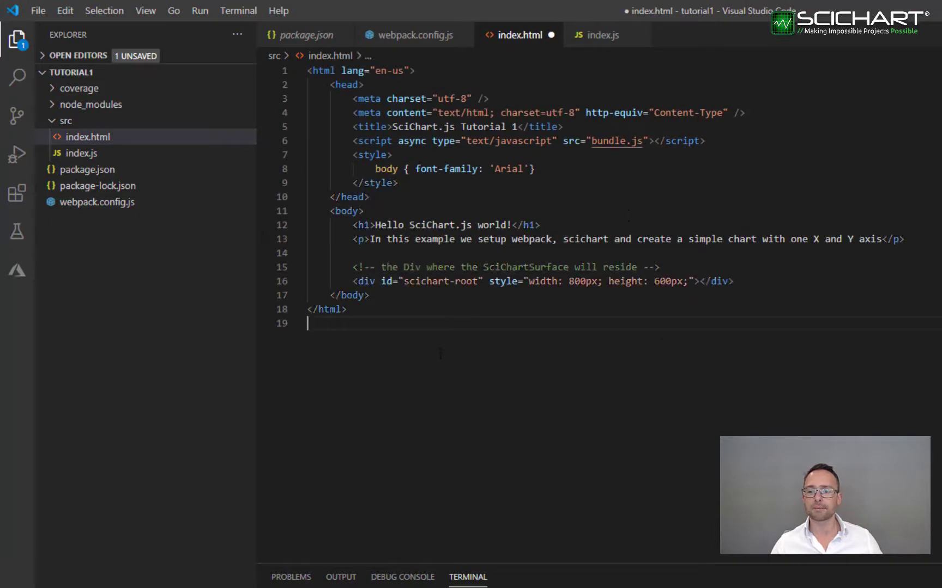
double_click(417, 282)
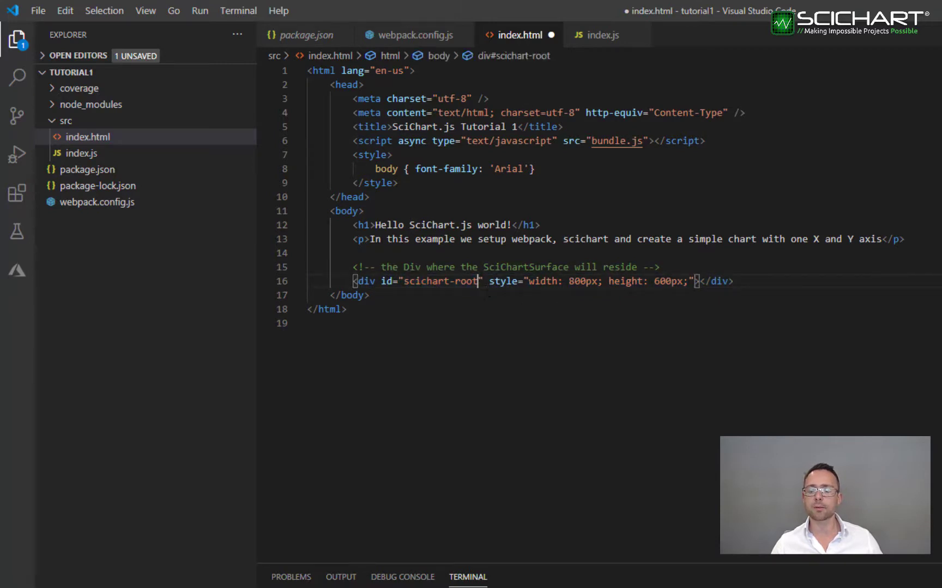
key(ctrl+s)
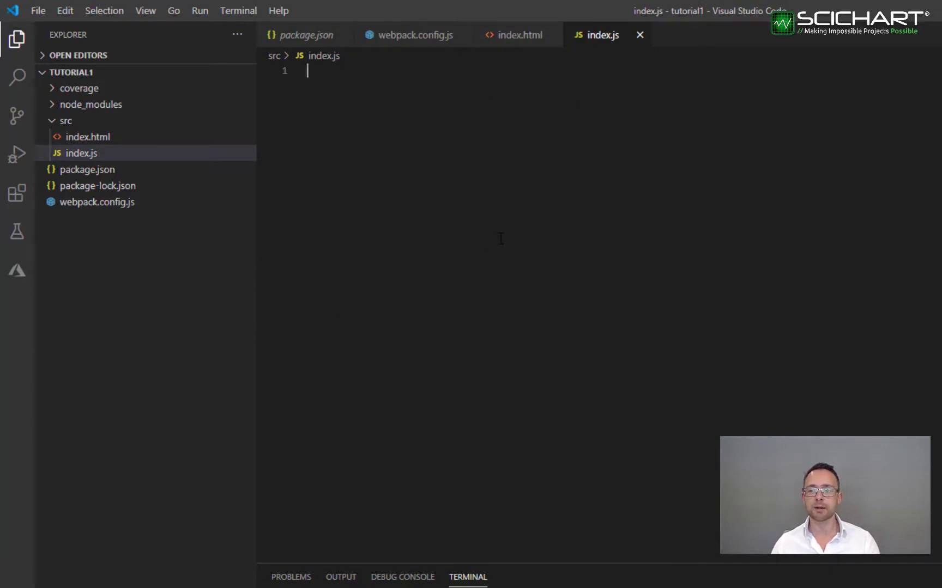
Step: Write an empty async initSciChart function in index.js and call it at the end
text(async)
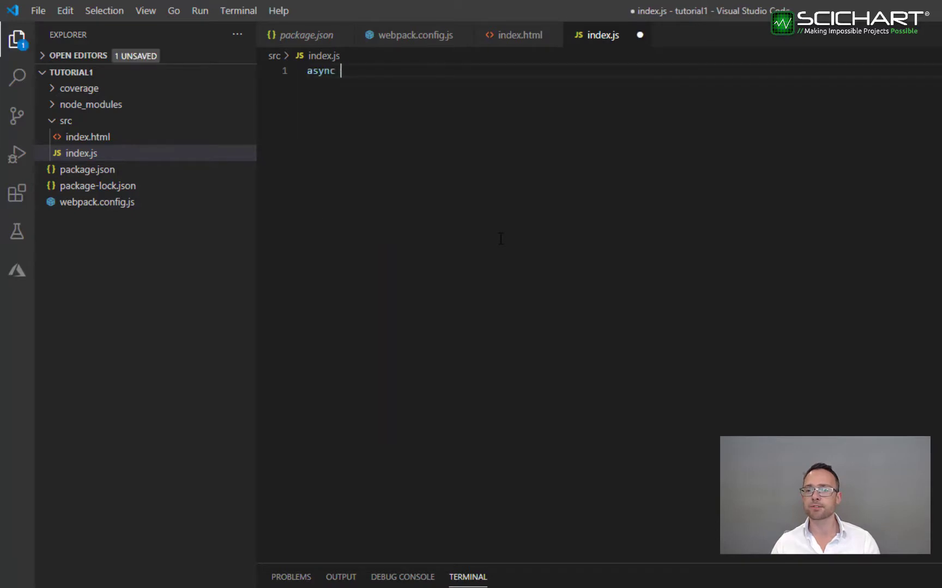
text(function initSciChart(){)
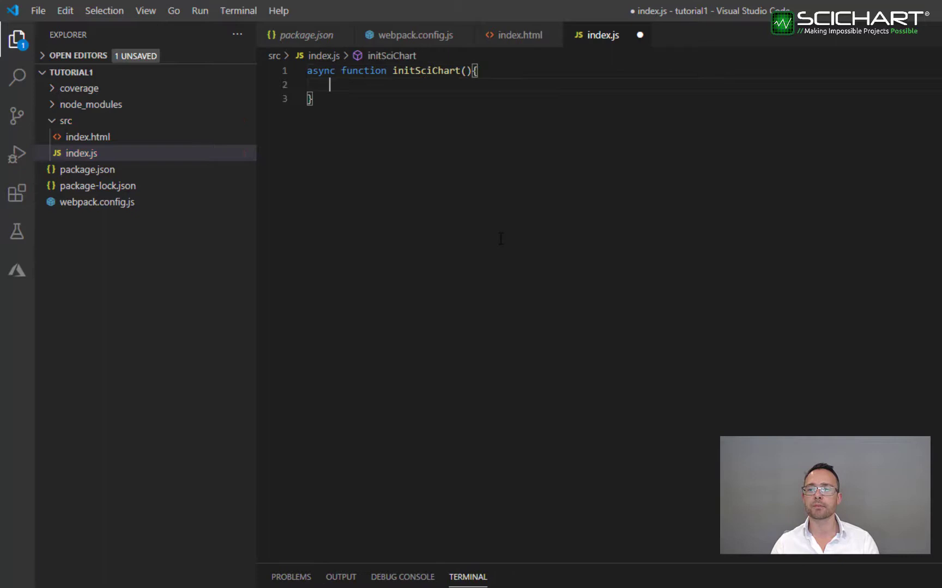
text(initSciChart();)
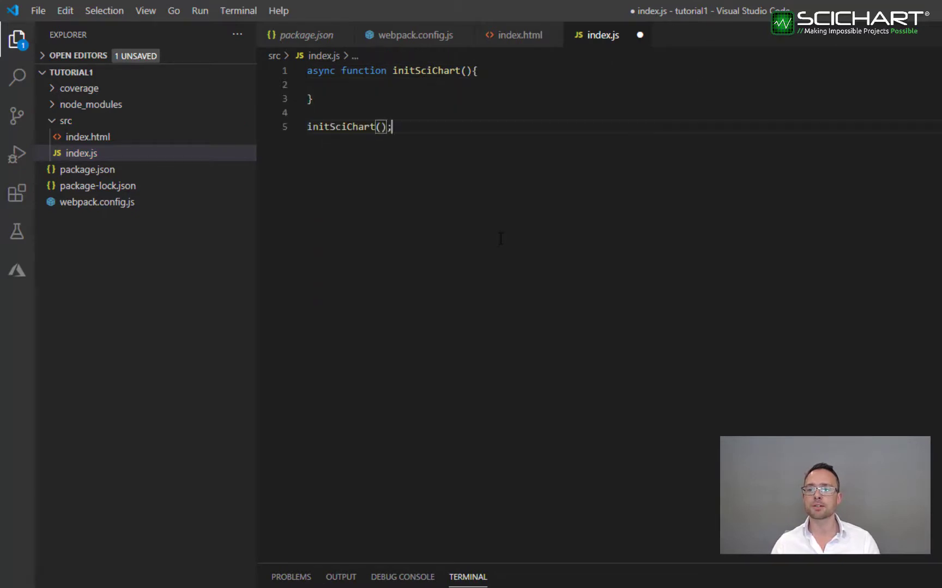
key(Enter)
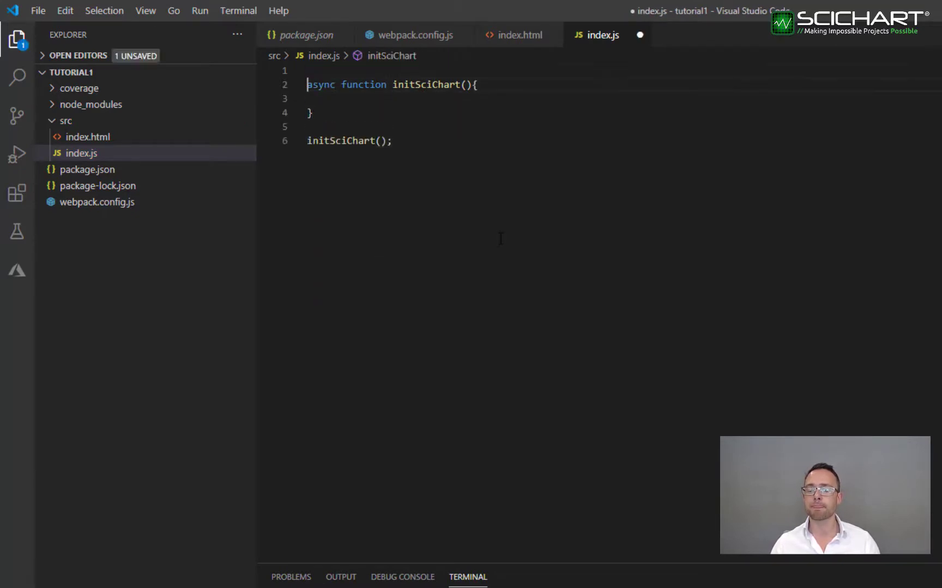
Step: Import SciChartSurface from scichart/Charting/Visuals/SciChartSurface
text(import { })
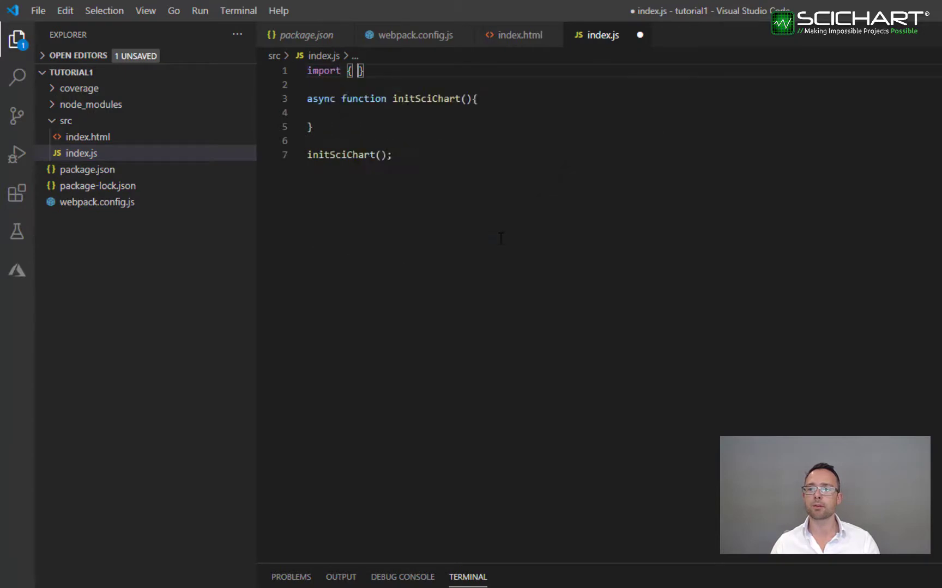
text(SciChartSurface)
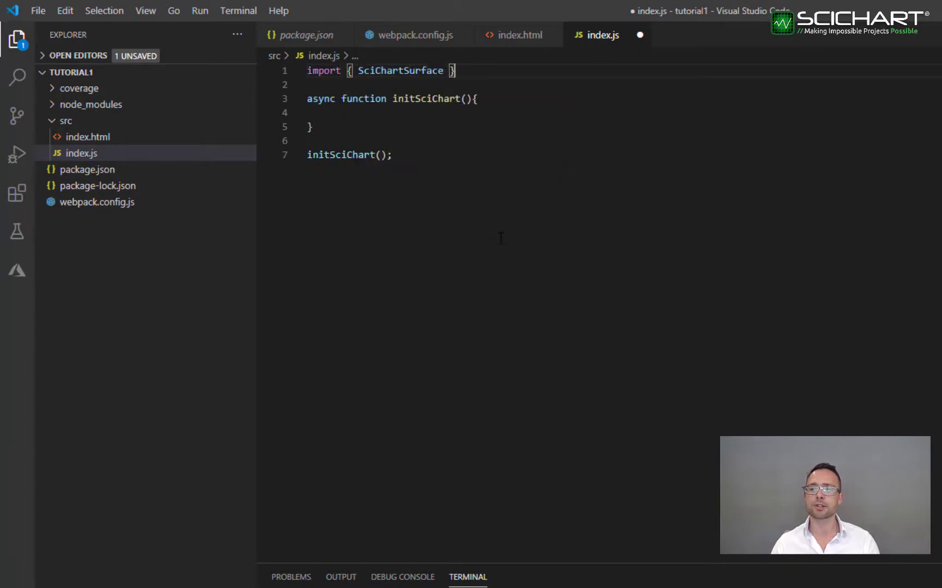
text(from "scichart/)
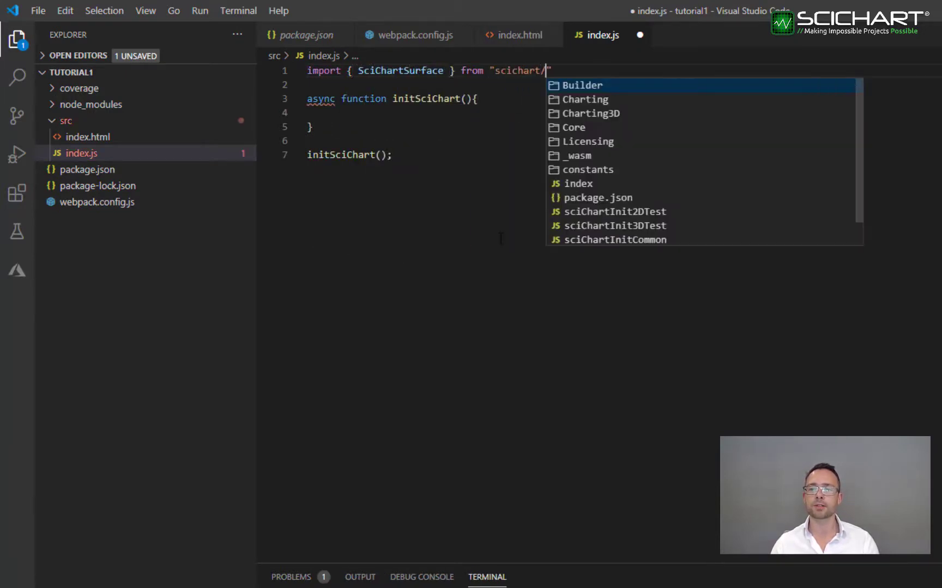
text(Charting/Visuals)
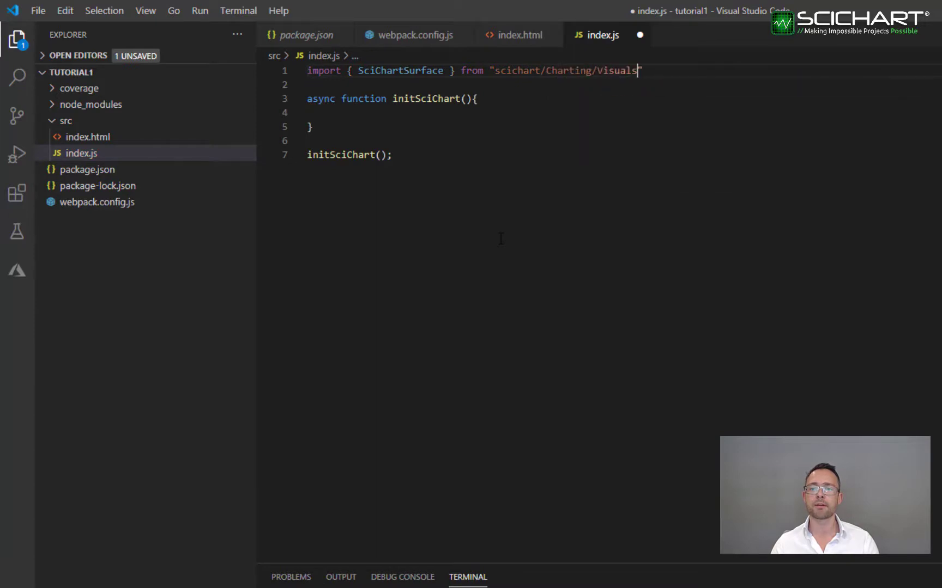
text(/SciChartSurface)
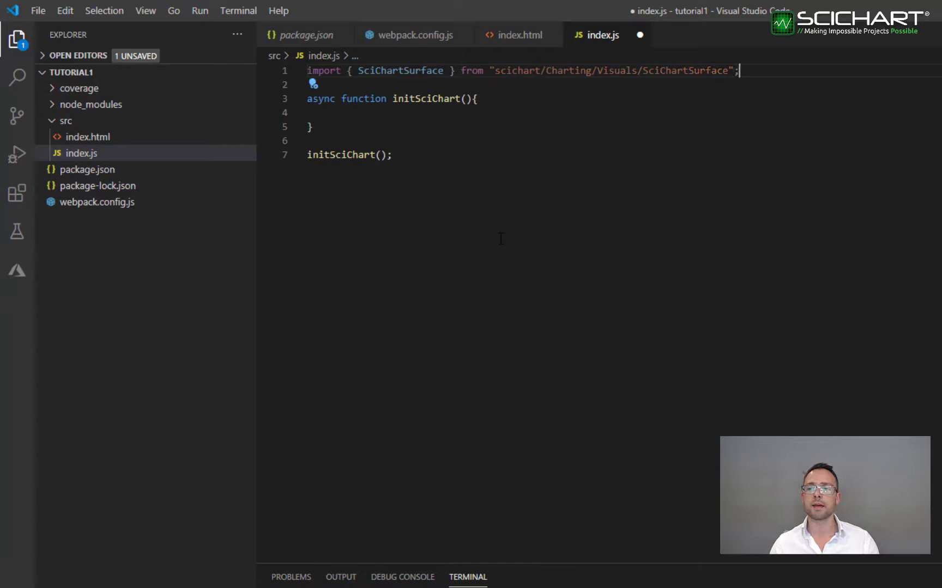
Step: Import NumericAxis from scichart/Charting/Visuals/Axis/NumericAxis
text(import { NumericAxis } from "")
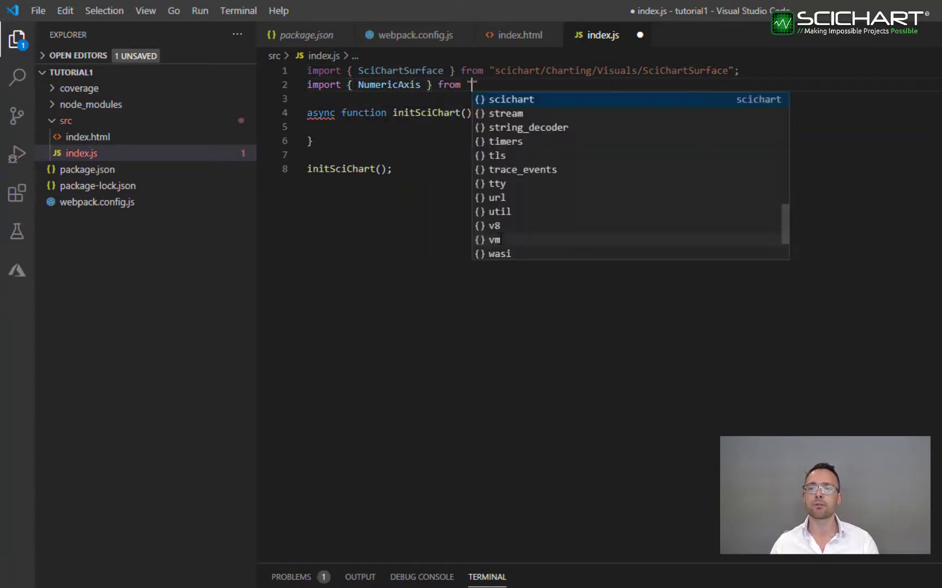
text(scichart/charting)
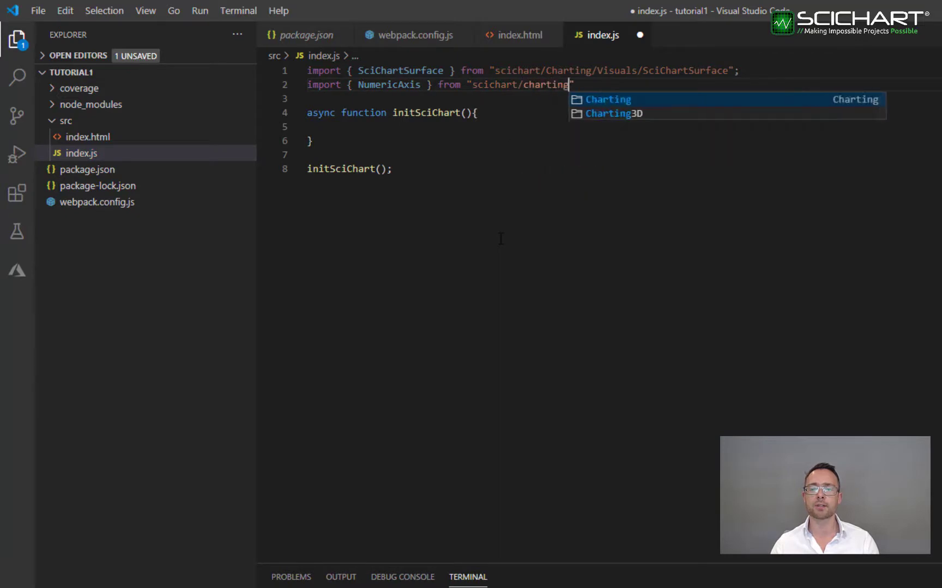
text(Visuals/a)
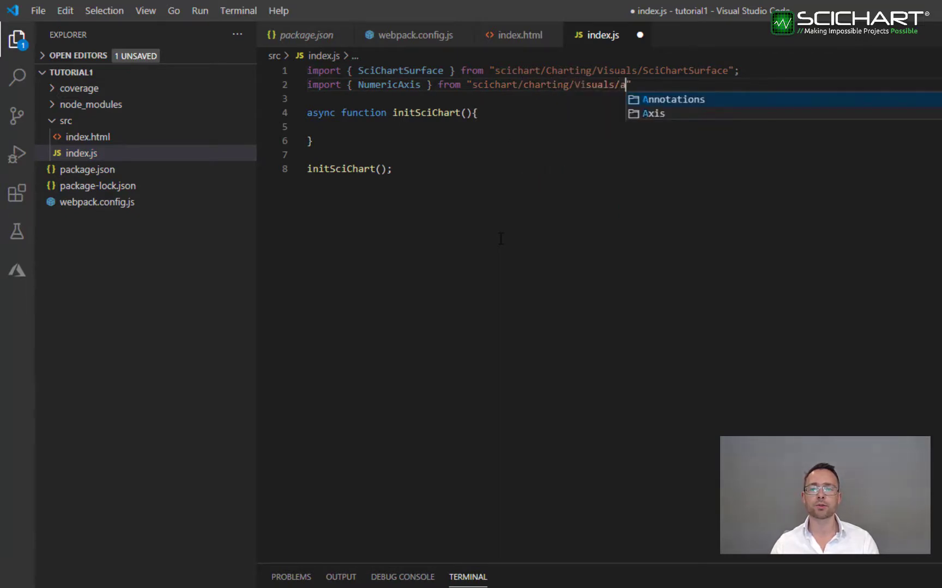
text(Axis/NumericAxis)
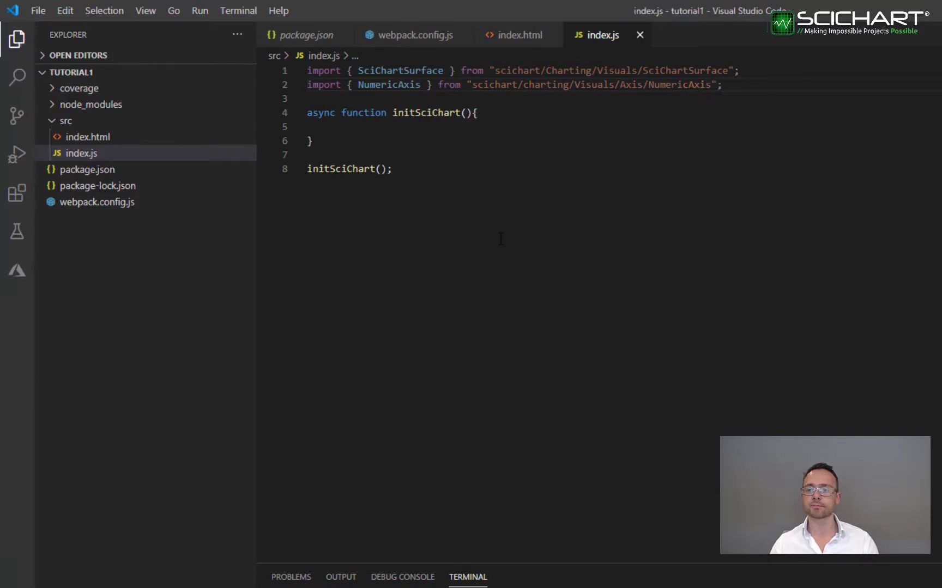
click(330, 126)
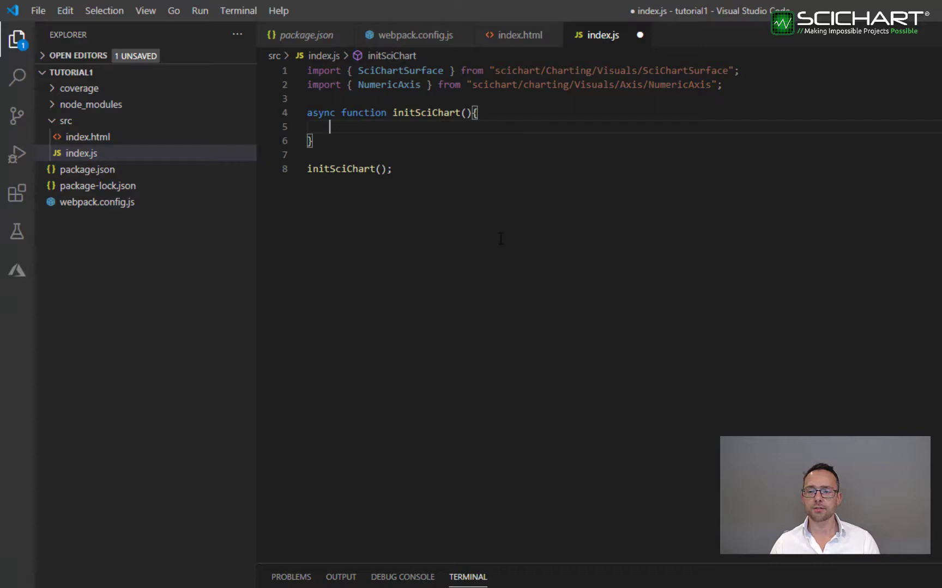
Step: Await SciChartSurface.create("scichart-root"), destructuring sciChartSurface and wasmContext
text(SciChartSurface.create(")
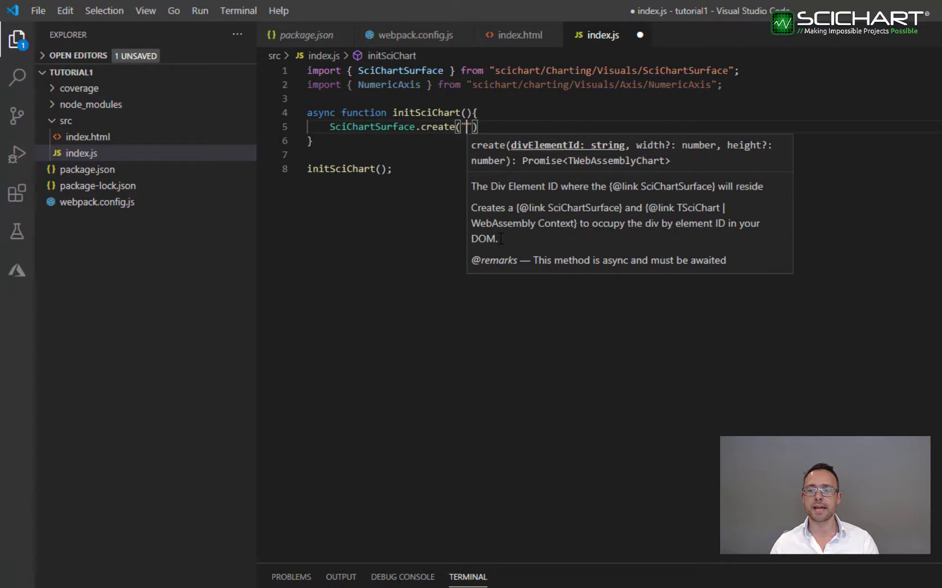
text(scichart)
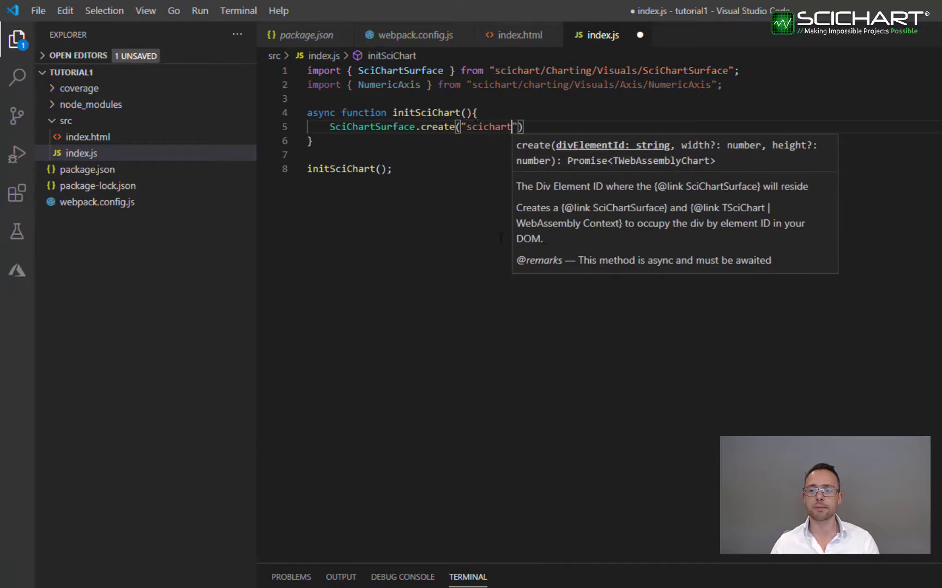
text(-root)
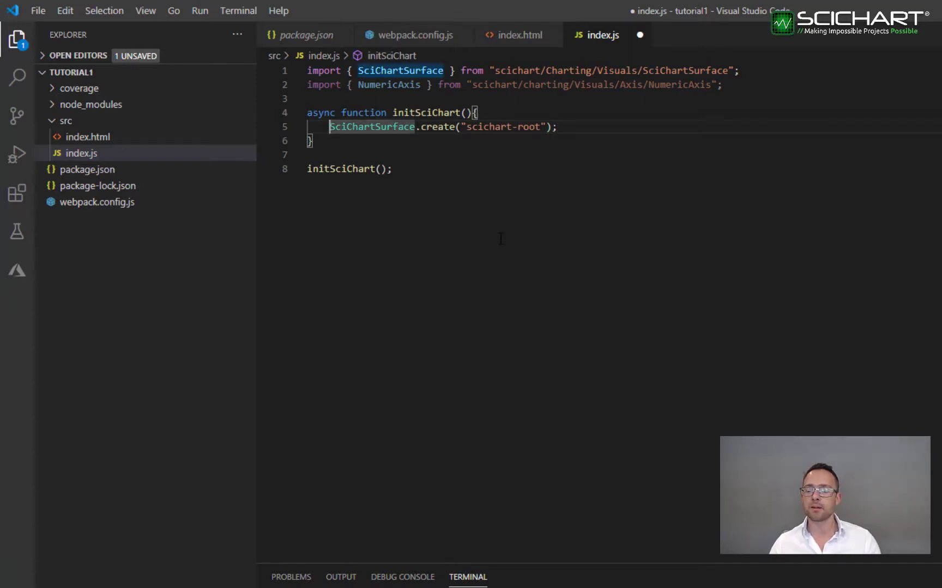
text(const {)
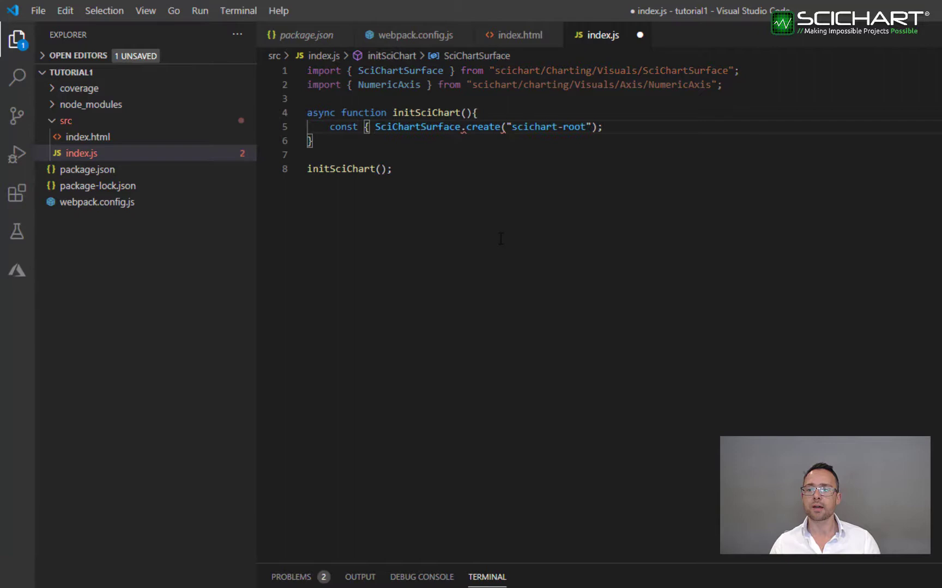
text(sciChartSurface,)
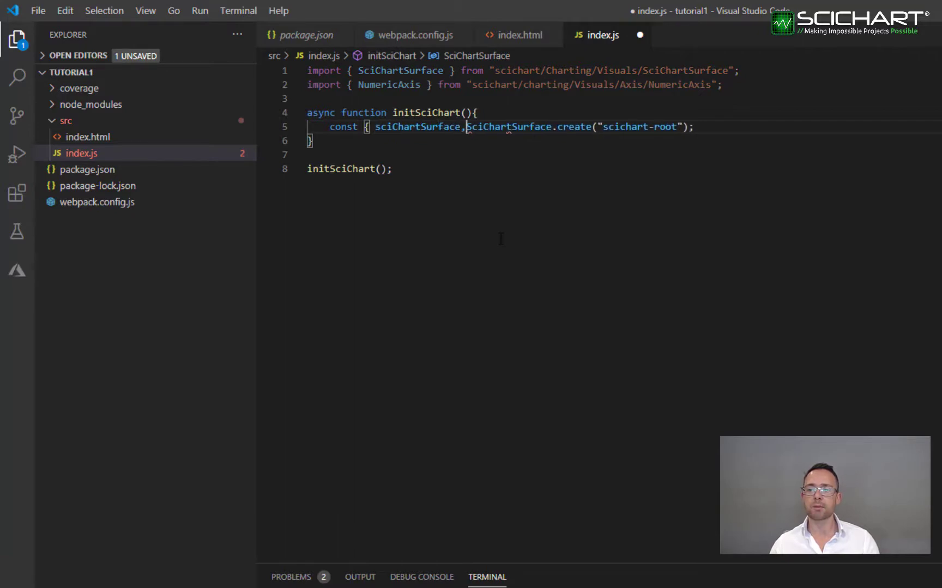
text(wasmContext } = await)
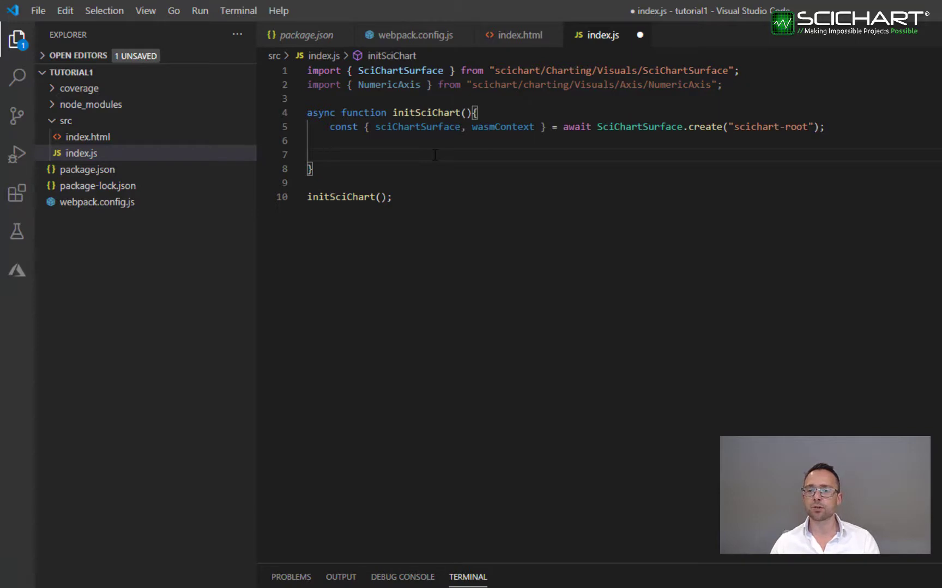
Step: Create xAxis and yAxis NumericAxis from wasmContext and add them to sciChartSurface's axes
text(const xA)
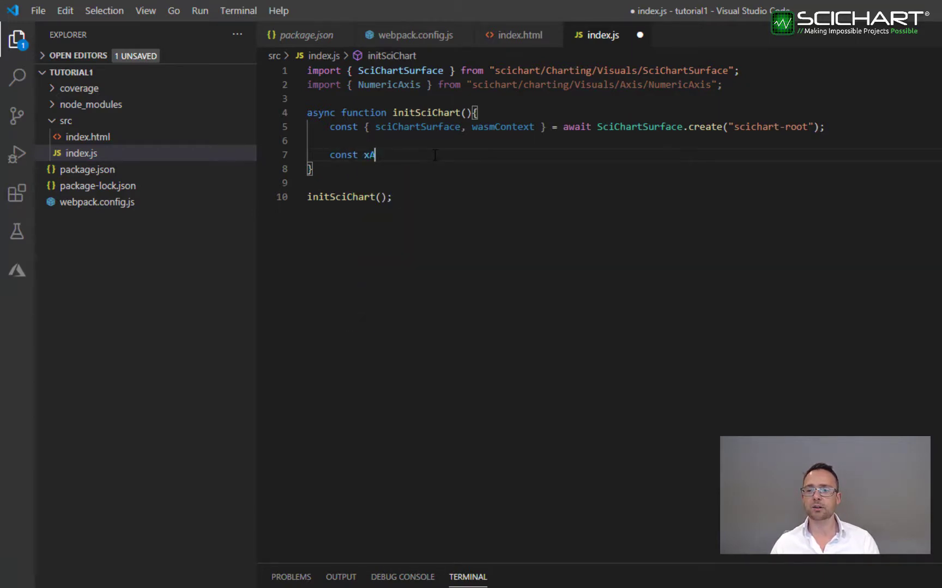
text(xis = new NumericAxis(wasmContext);)
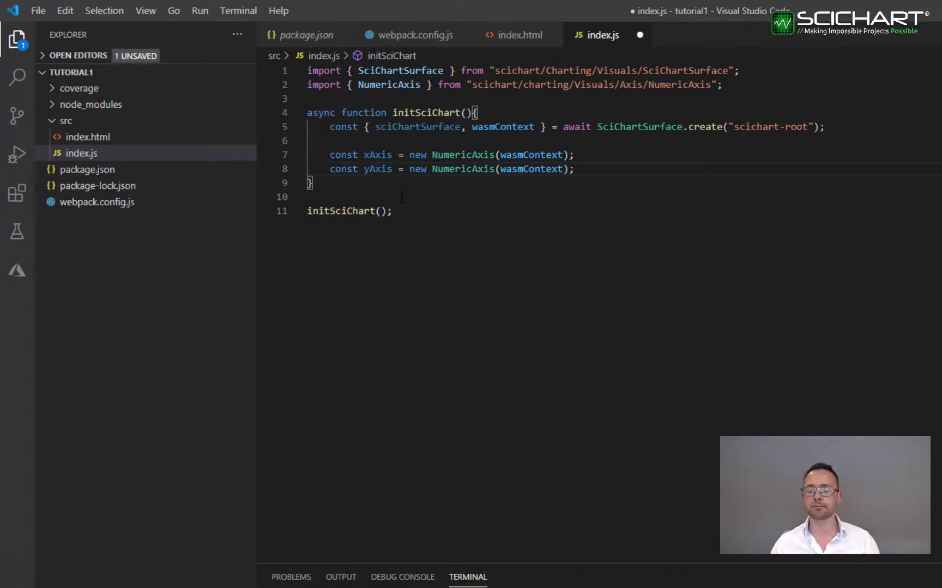
text(sciChartSurface.xAxes.add()
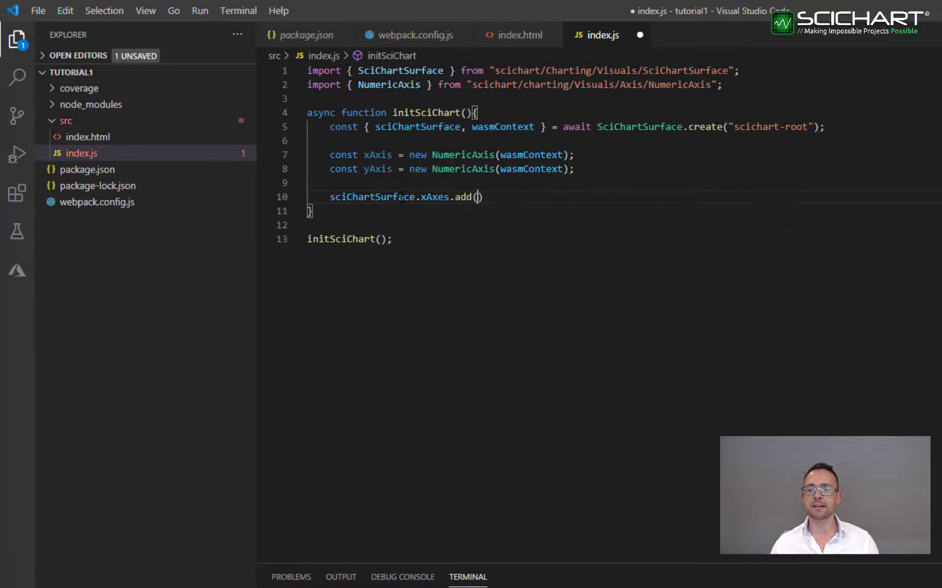
text(xAxis);)
text(sciChartSurface.yAxes.add(yAxis);)
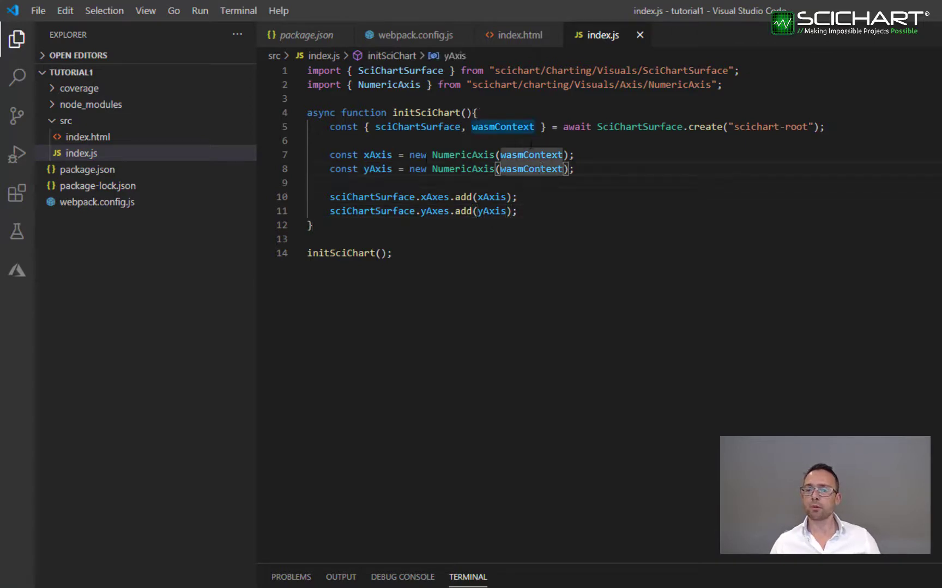
mouse_move(306, 42)
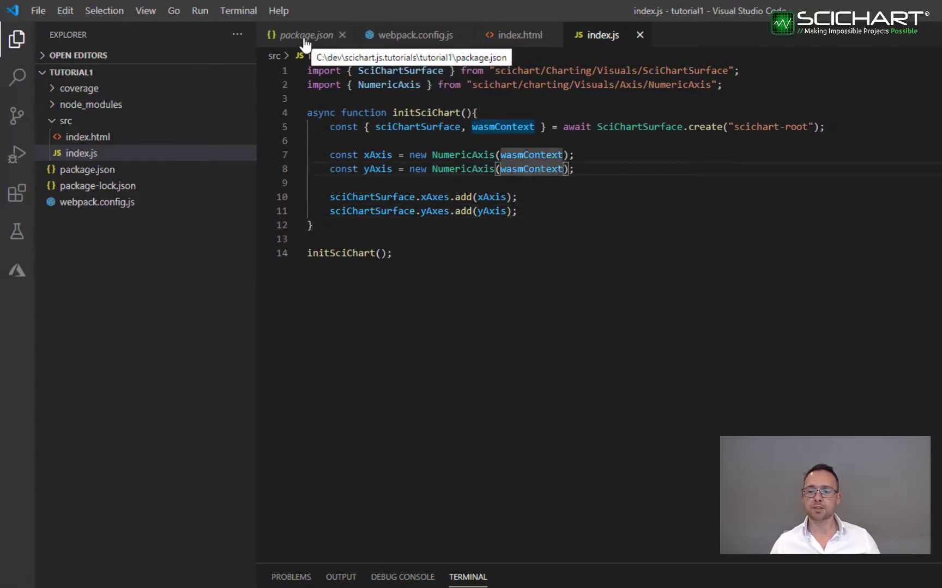
Step: Add "build": "webpack" to package.json scripts and begin a "start" entry
click(307, 34)
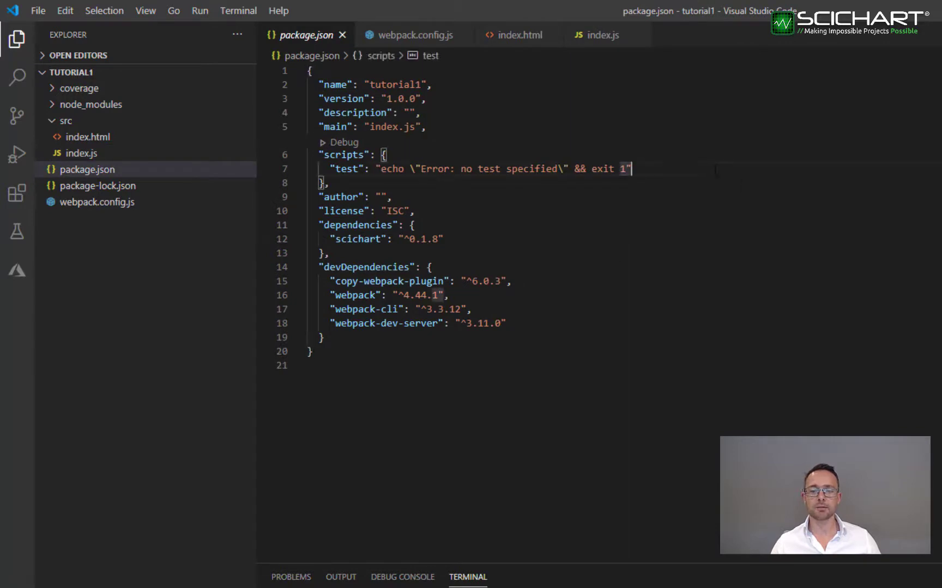
text("build)
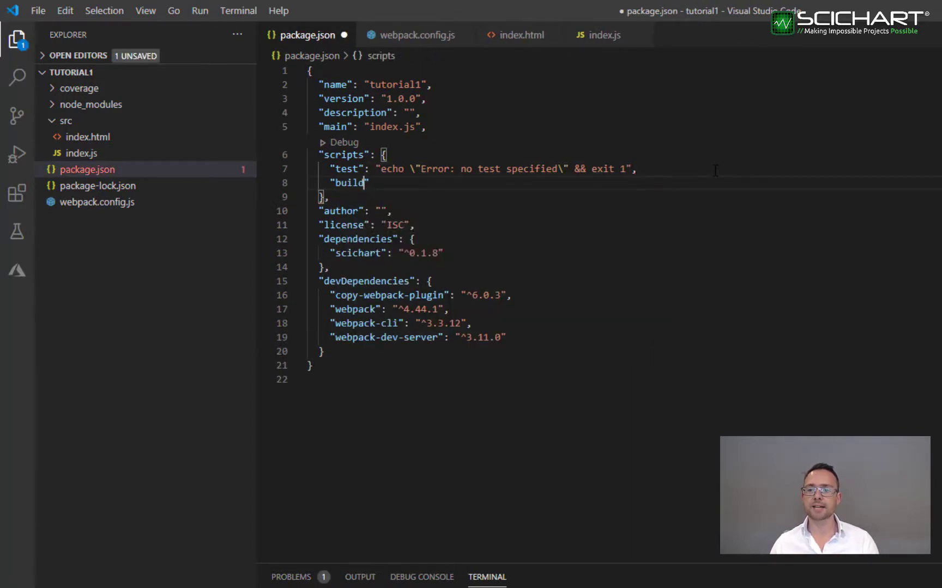
text(": "webpac)
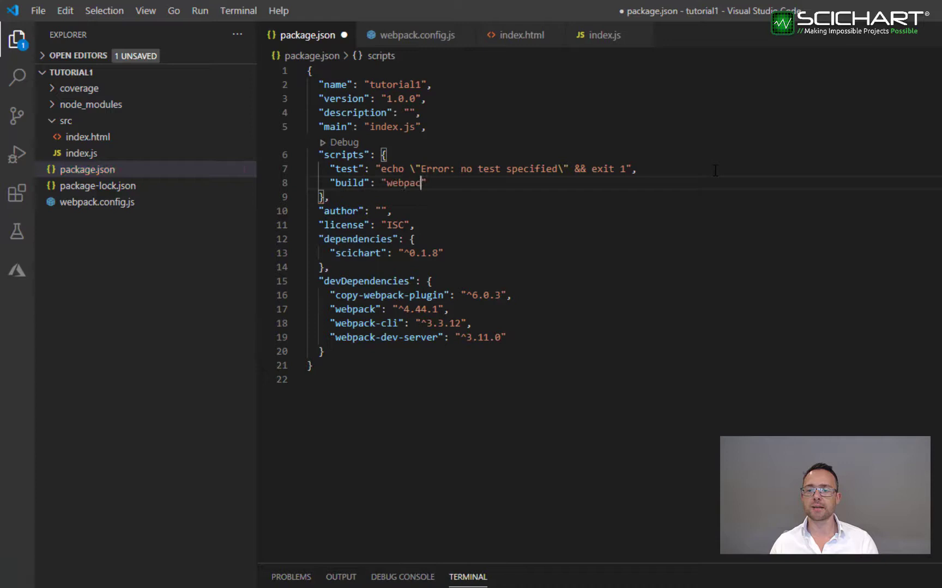
text(")
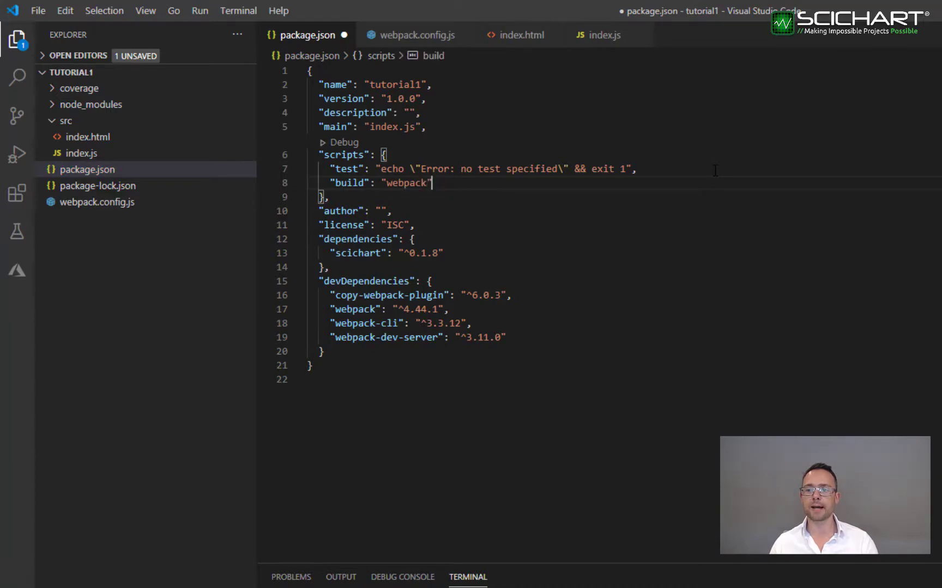
text("start")
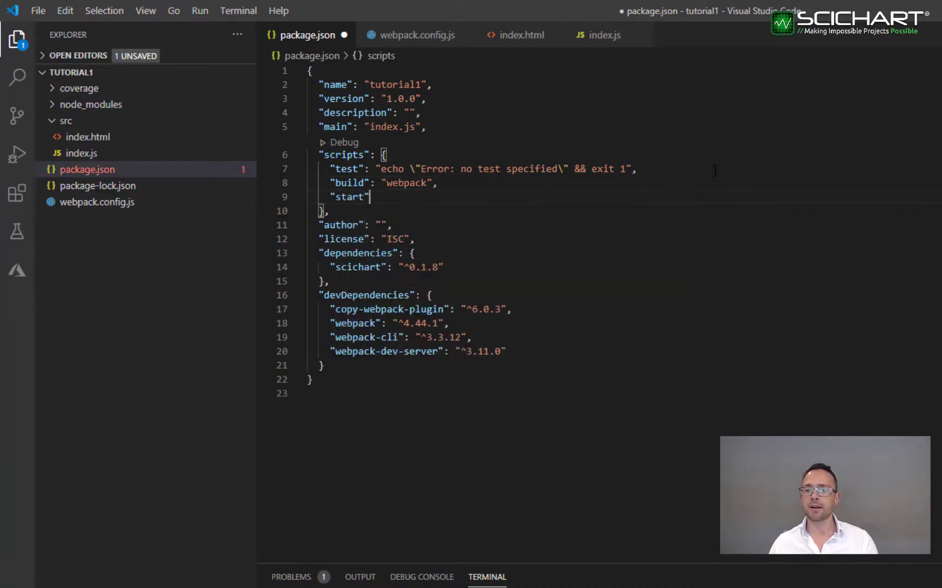